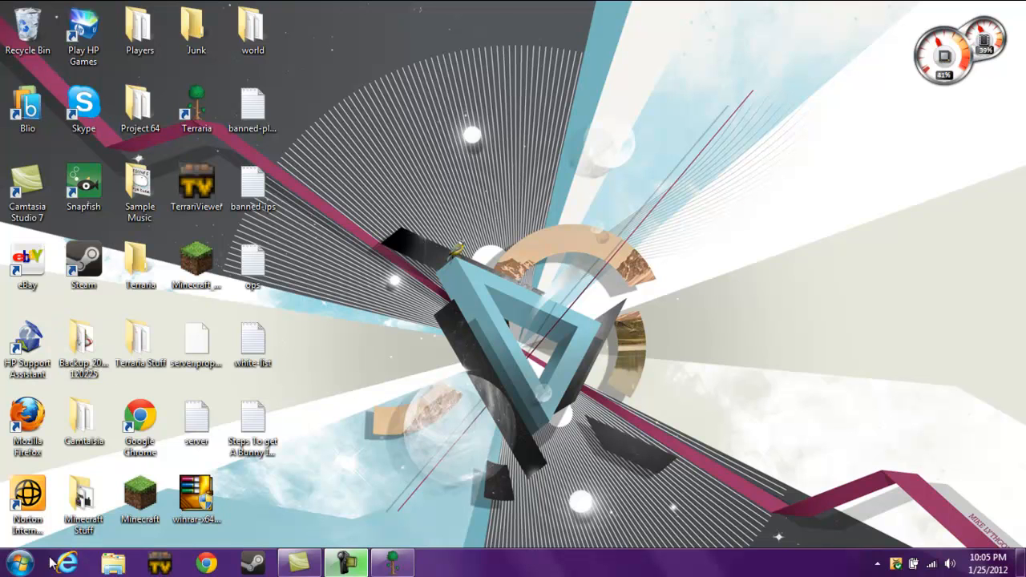
- Open the Windows Start menu to reach program search
{"action": "left_click", "coordinate": [22, 562]}
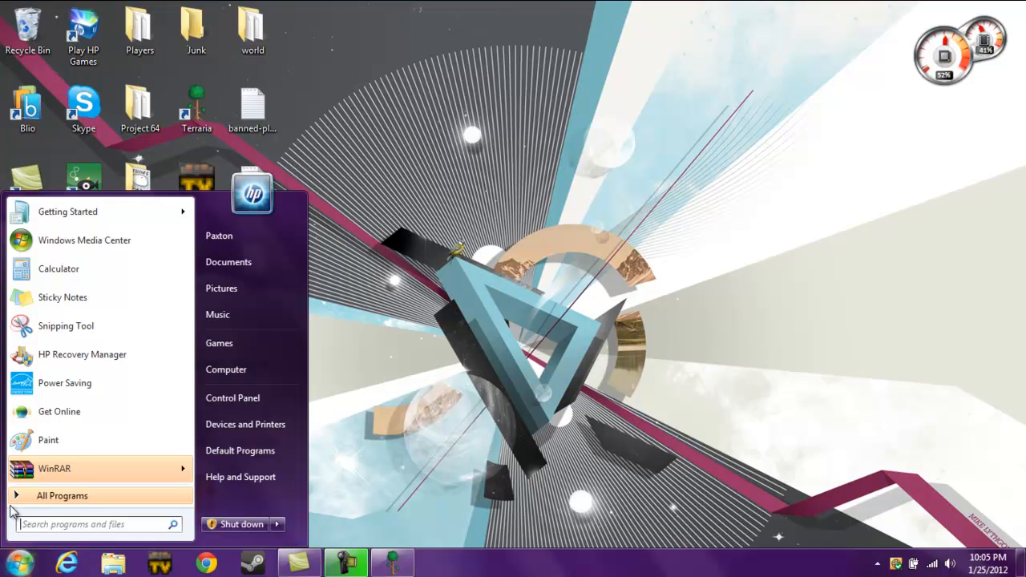
- Launch regedit.exe through the Run dialog to start Registry Editor
{"action": "type", "text": "Run"}
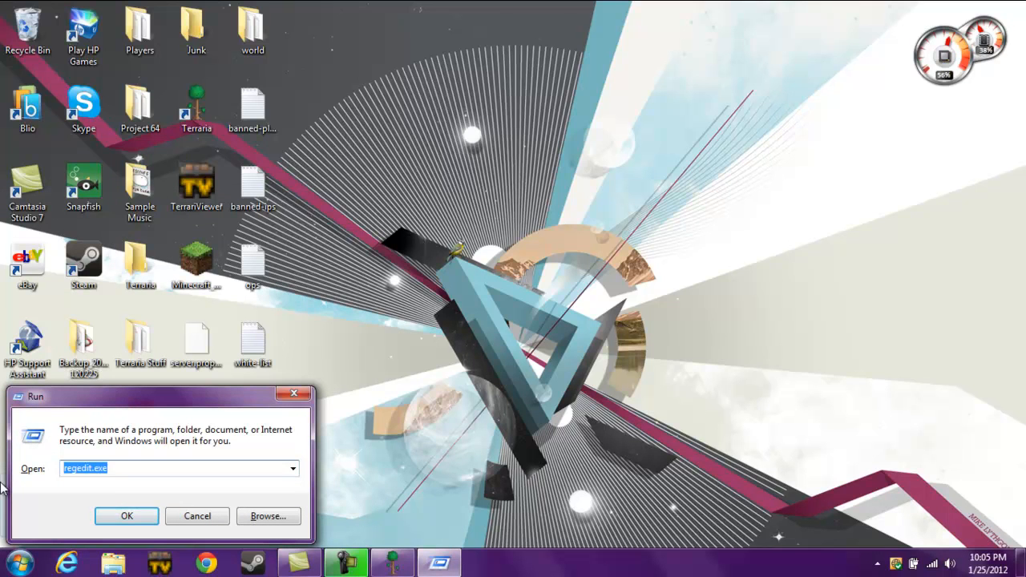
{"action": "type", "text": "regedi"}
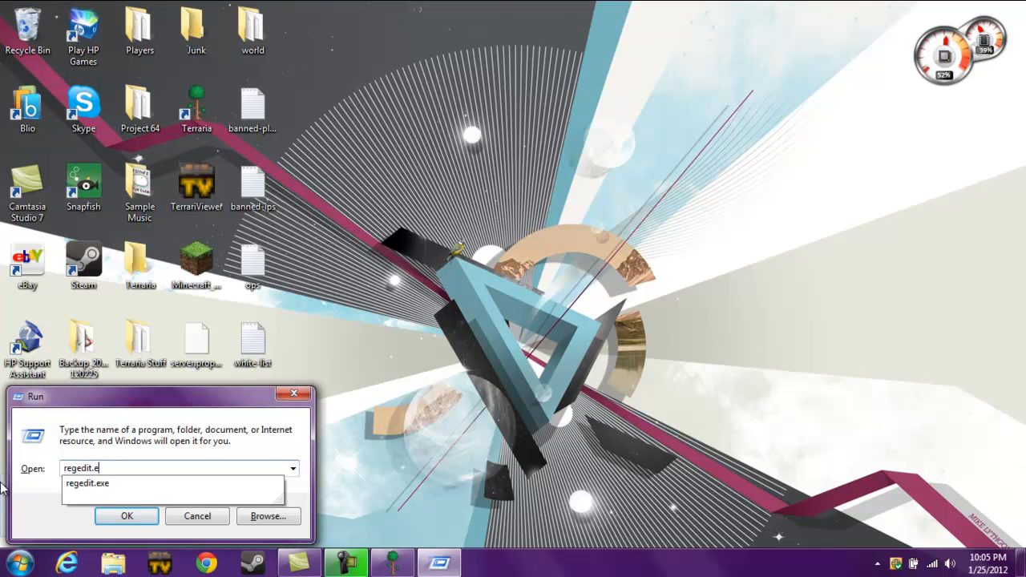
{"action": "left_click", "coordinate": [127, 515]}
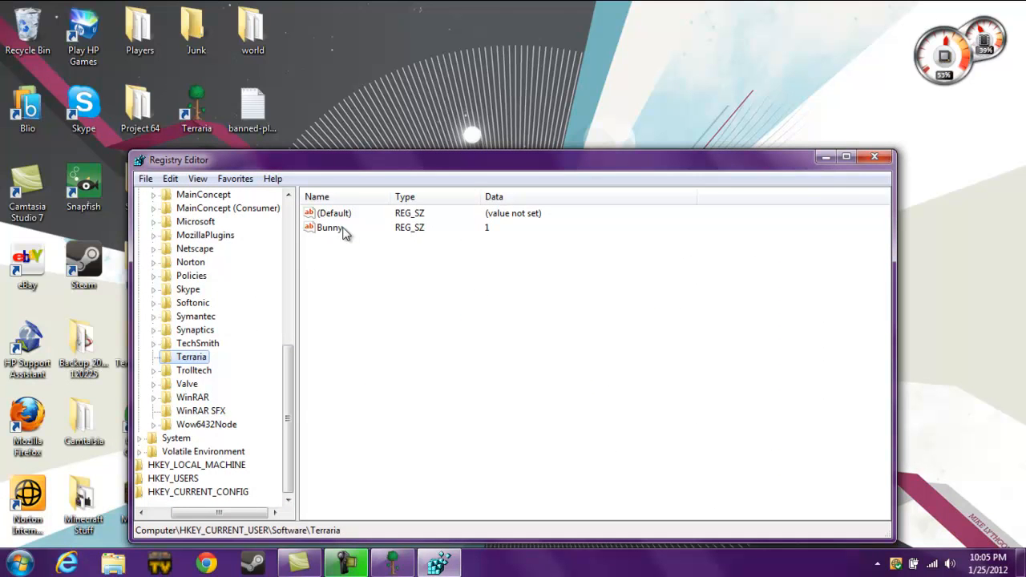
- Delete the Bunny value from HKEY_CURRENT_USER\Software\Terraria, confirming with Yes
{"action": "scroll", "scroll_direction": "up", "scroll_amount": 3}
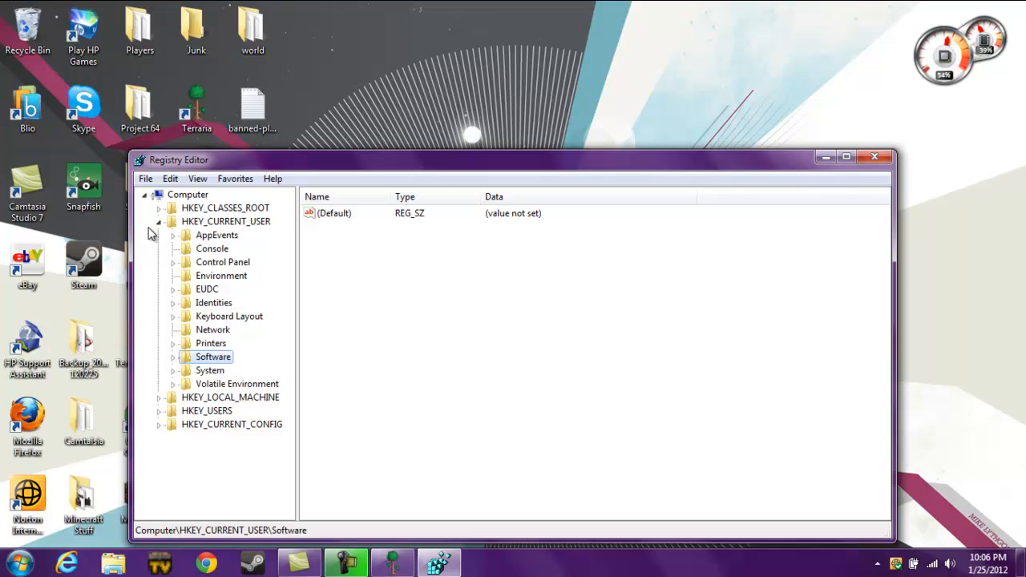
{"action": "left_click", "coordinate": [159, 221]}
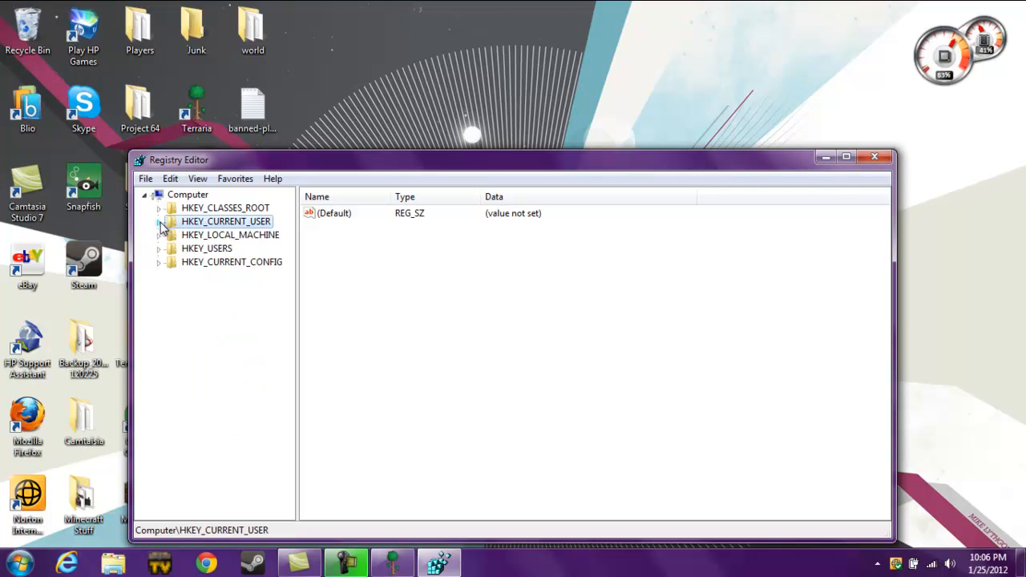
{"action": "left_click", "coordinate": [159, 221]}
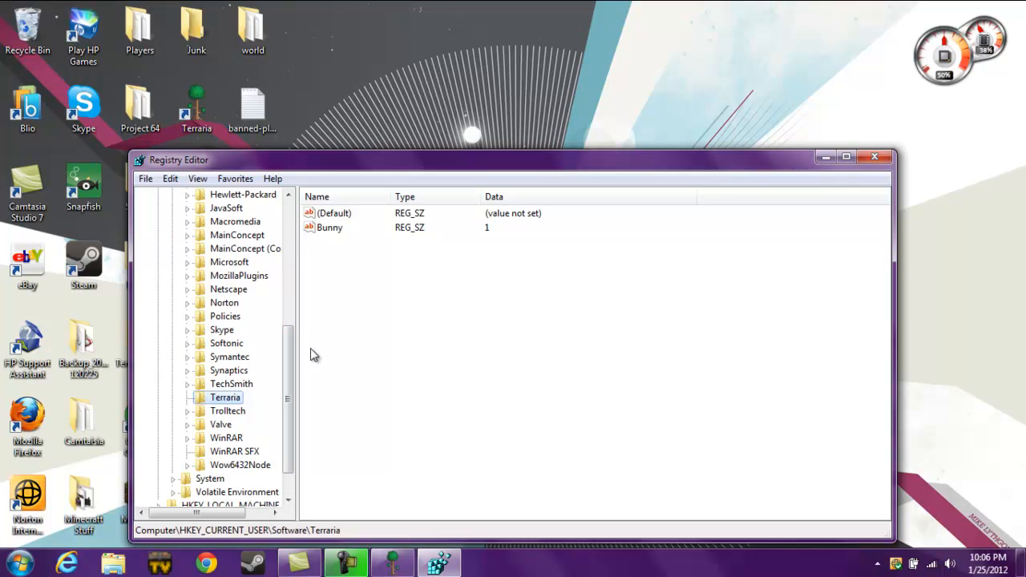
{"action": "right_click", "coordinate": [329, 227]}
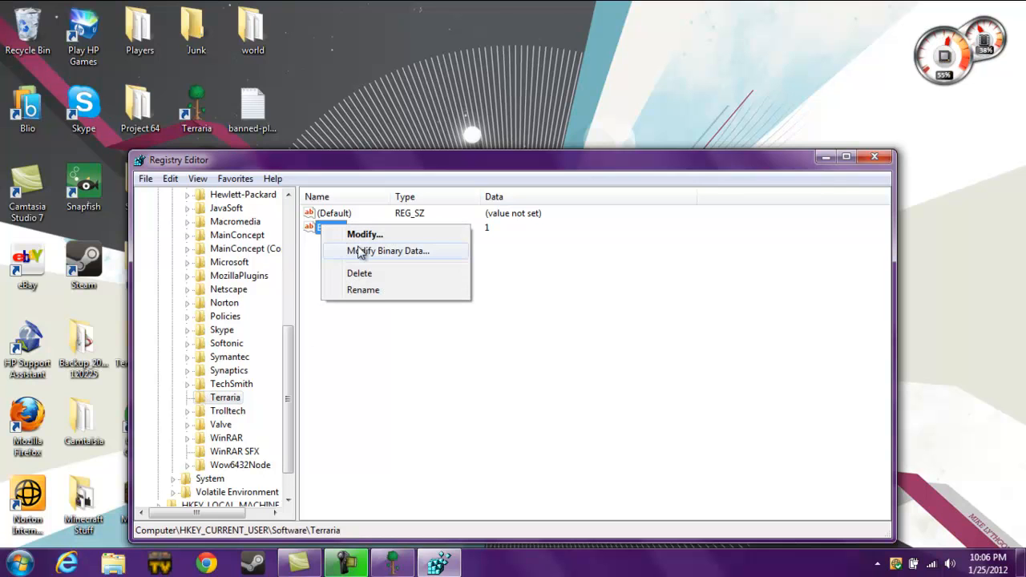
{"action": "left_click", "coordinate": [359, 273]}
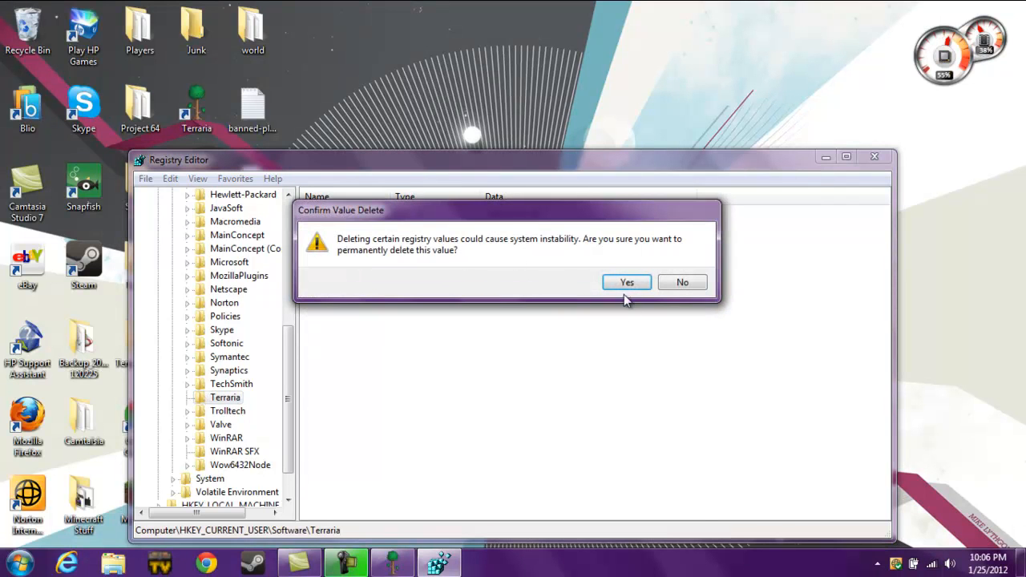
{"action": "left_click", "coordinate": [626, 282]}
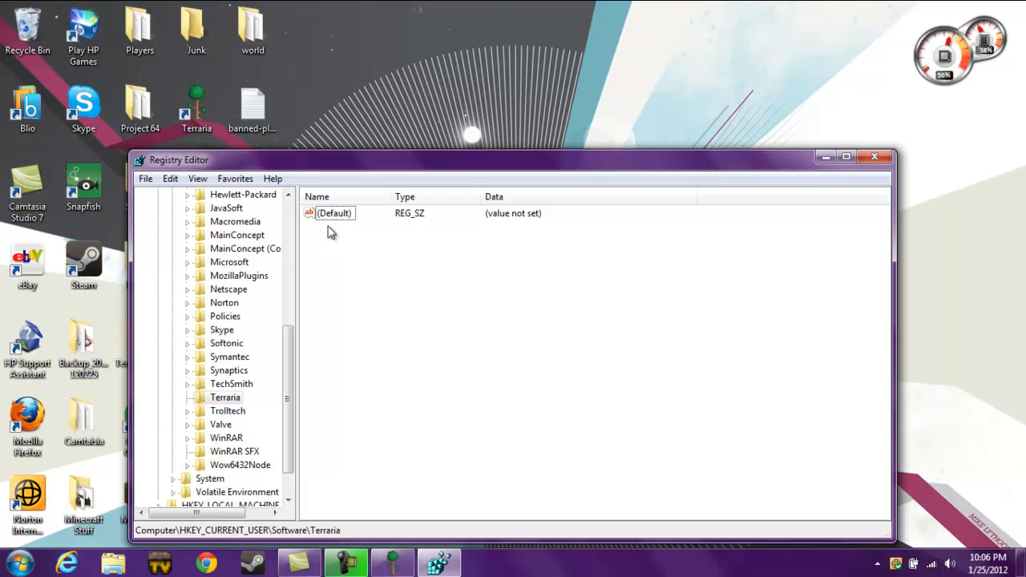
- Create a string value named Bunny in the Terraria key with data 1
{"action": "right_click", "coordinate": [332, 233]}
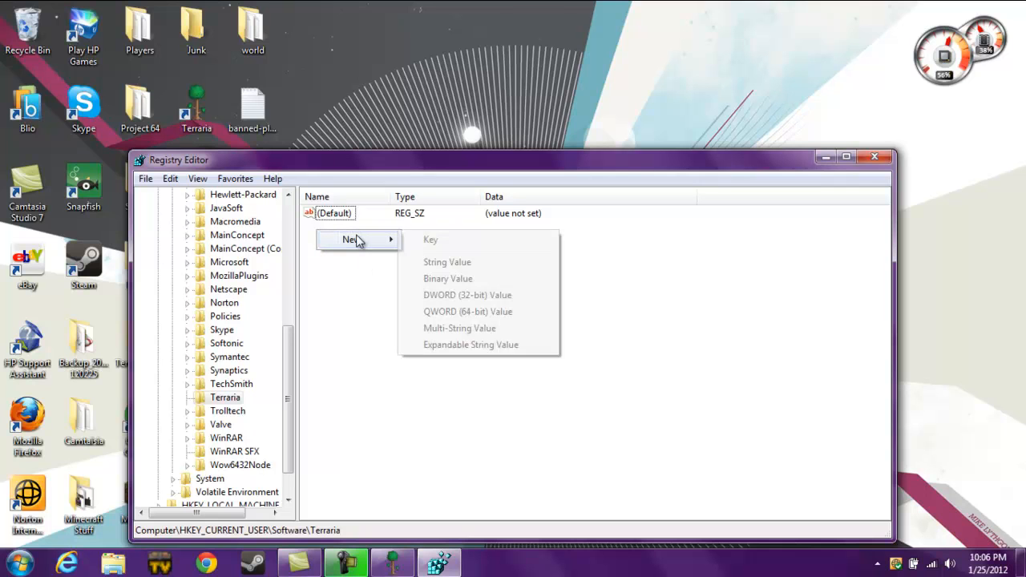
{"action": "left_click", "coordinate": [447, 261]}
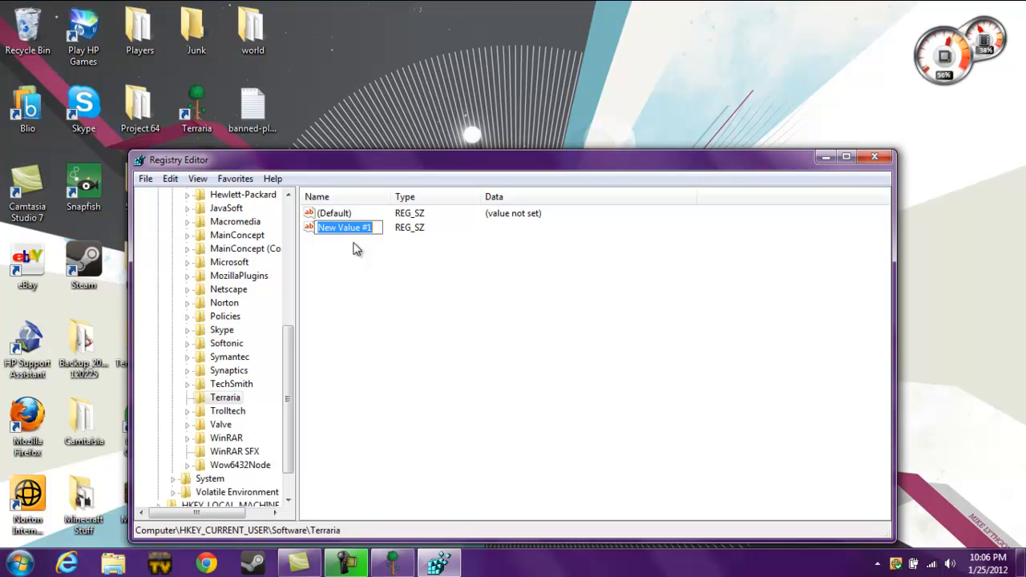
{"action": "type", "text": "Bunny"}
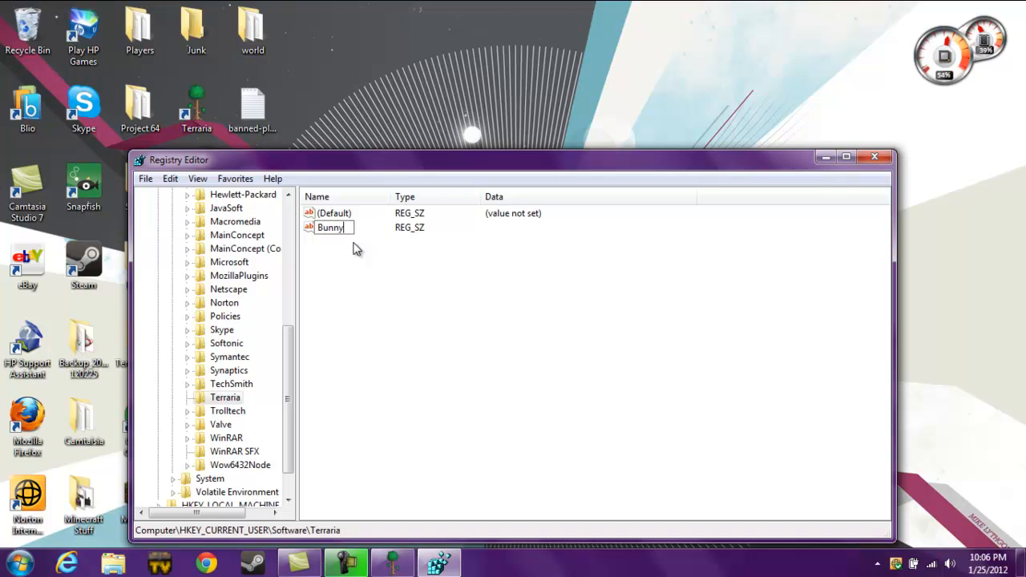
{"action": "double_click", "coordinate": [330, 227]}
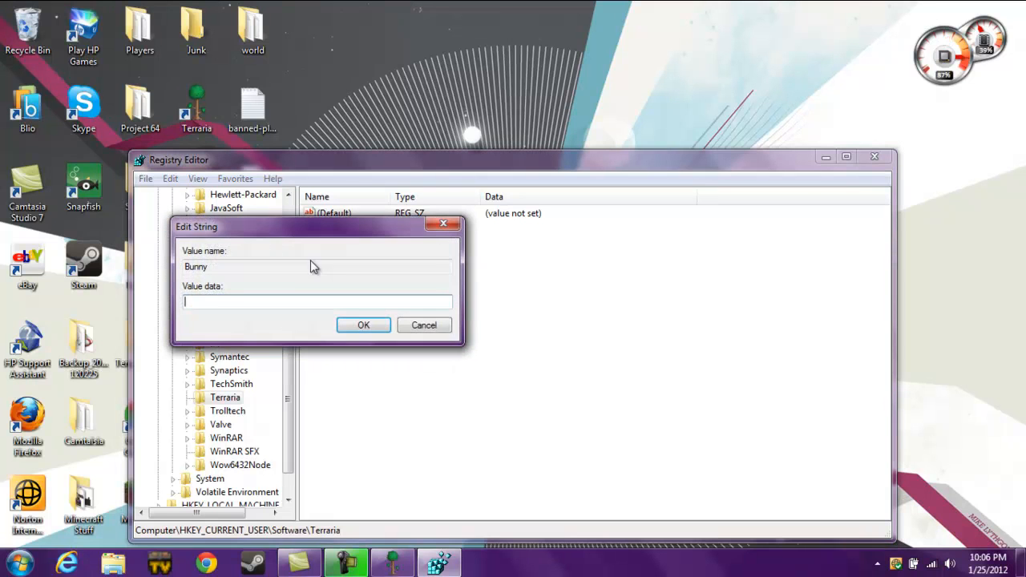
{"action": "type", "text": "1"}
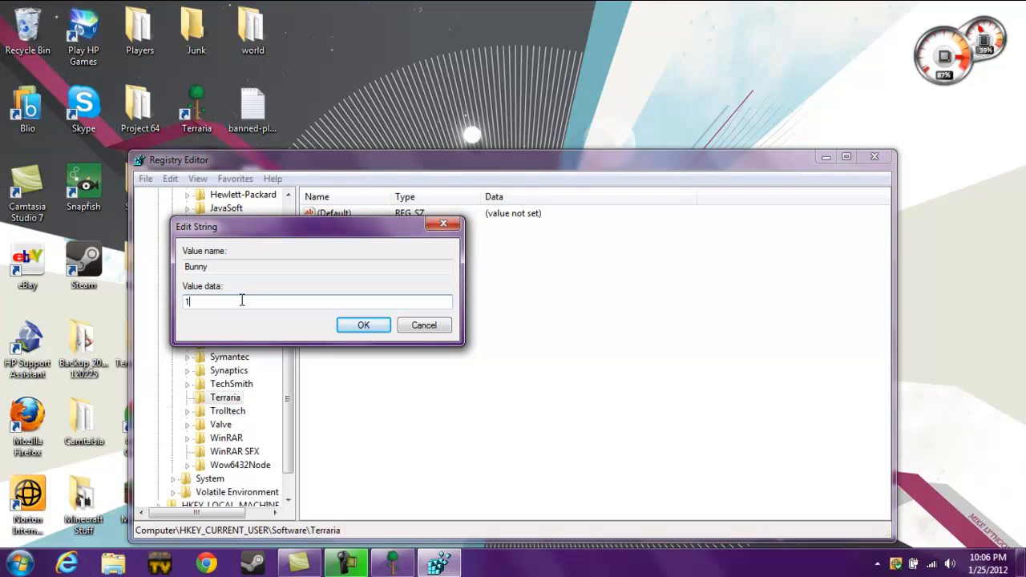
{"action": "left_click", "coordinate": [363, 324]}
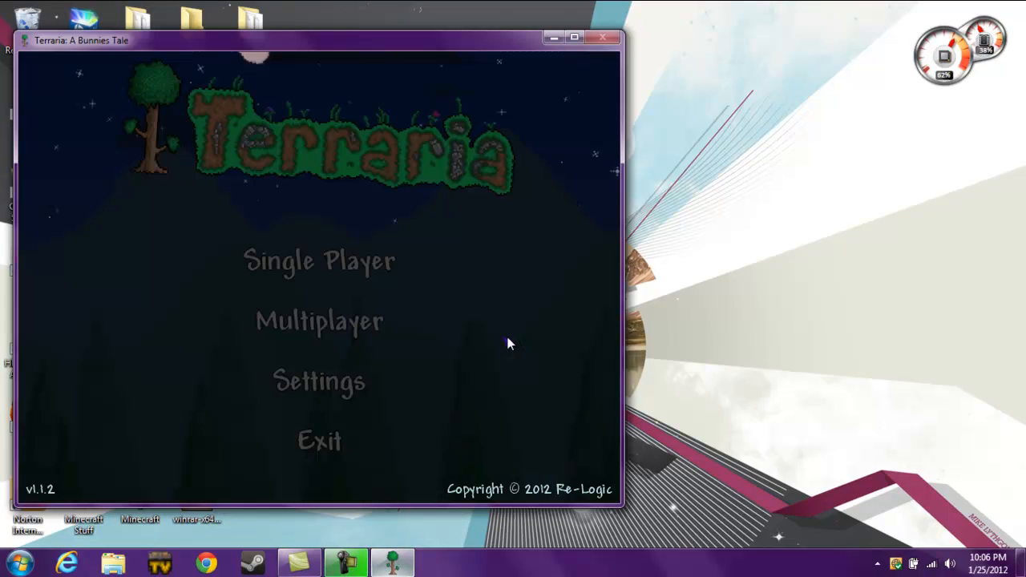
- Choose Single Player in Terraria and load World 1
{"action": "left_click", "coordinate": [319, 260]}
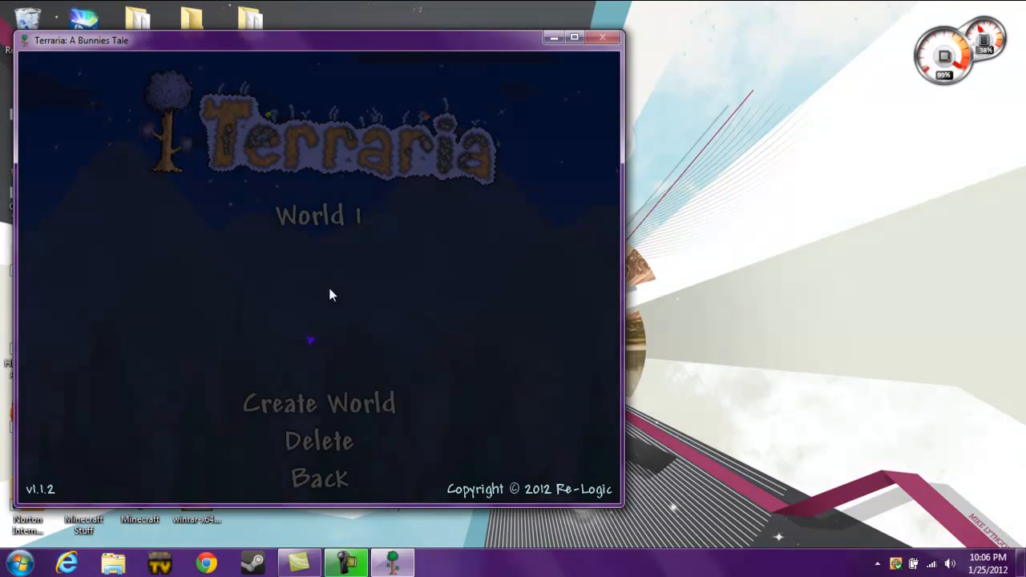
{"action": "left_click", "coordinate": [318, 216]}
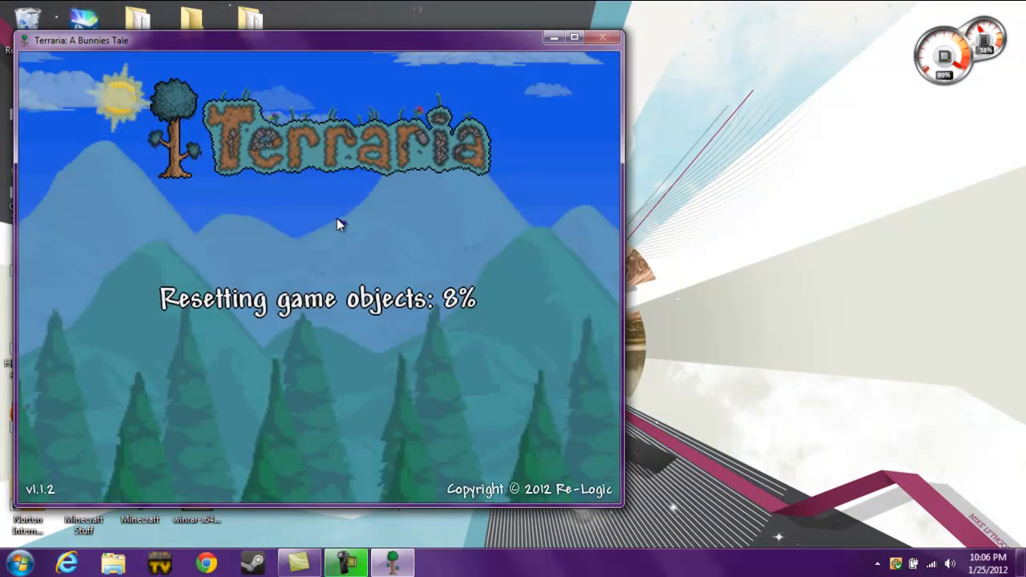